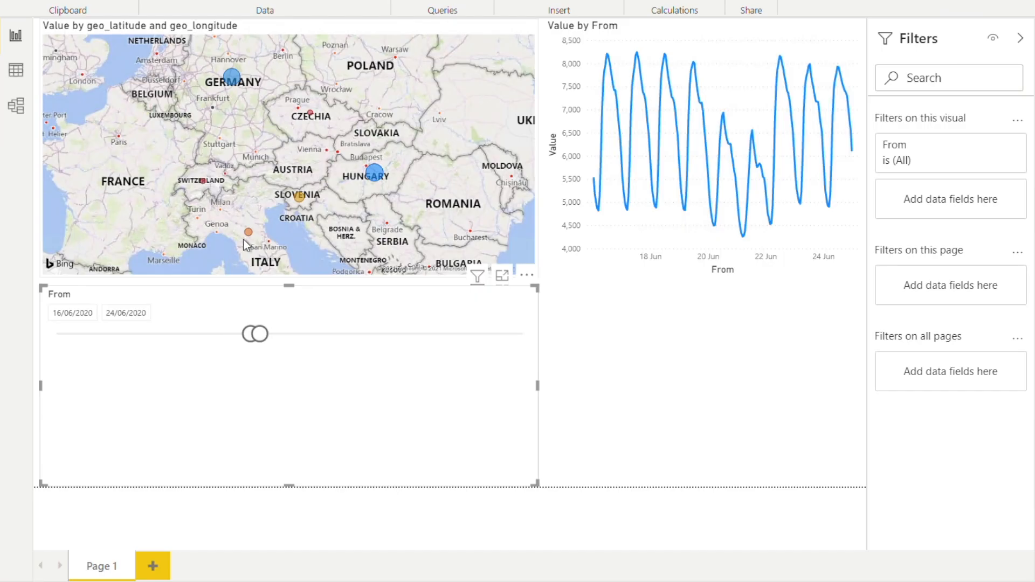
pyautogui.moveTo(403, 175)
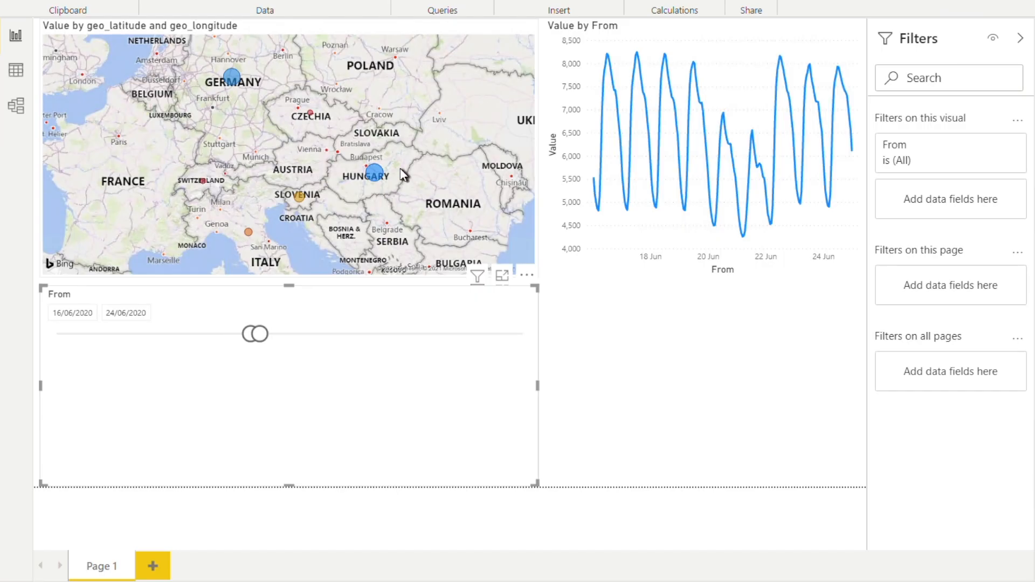
pyautogui.moveTo(371, 176)
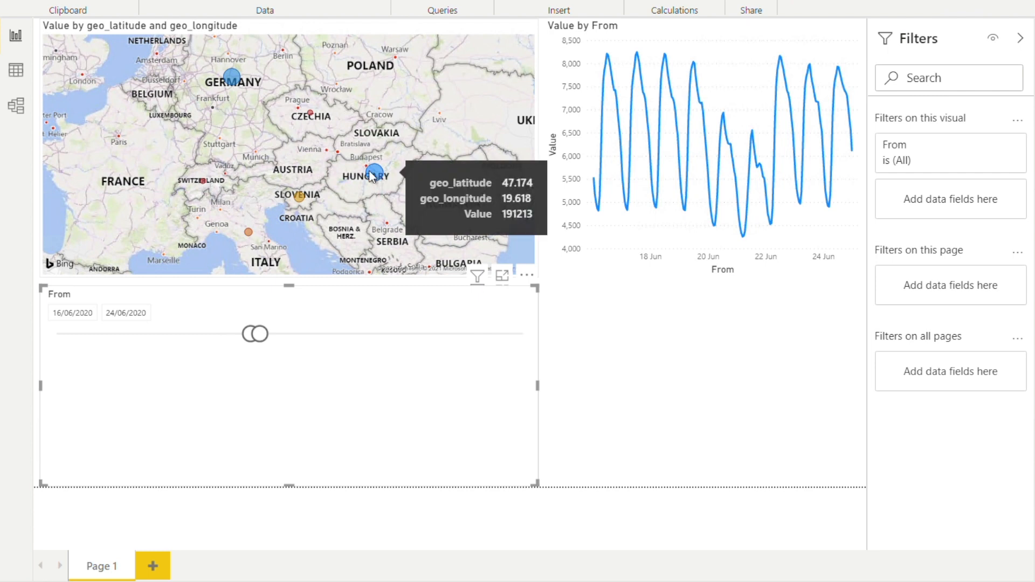
pyautogui.moveTo(323, 166)
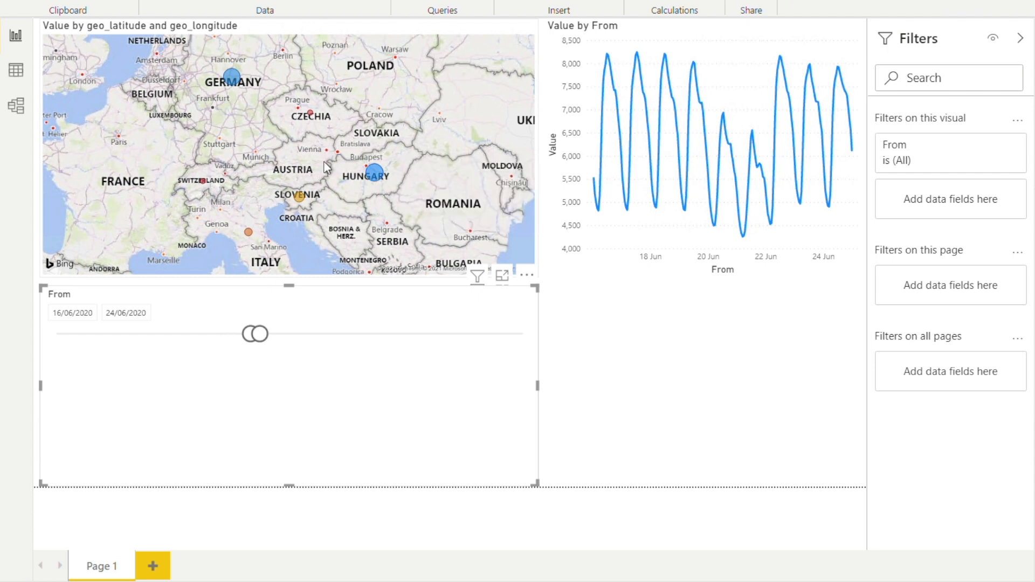